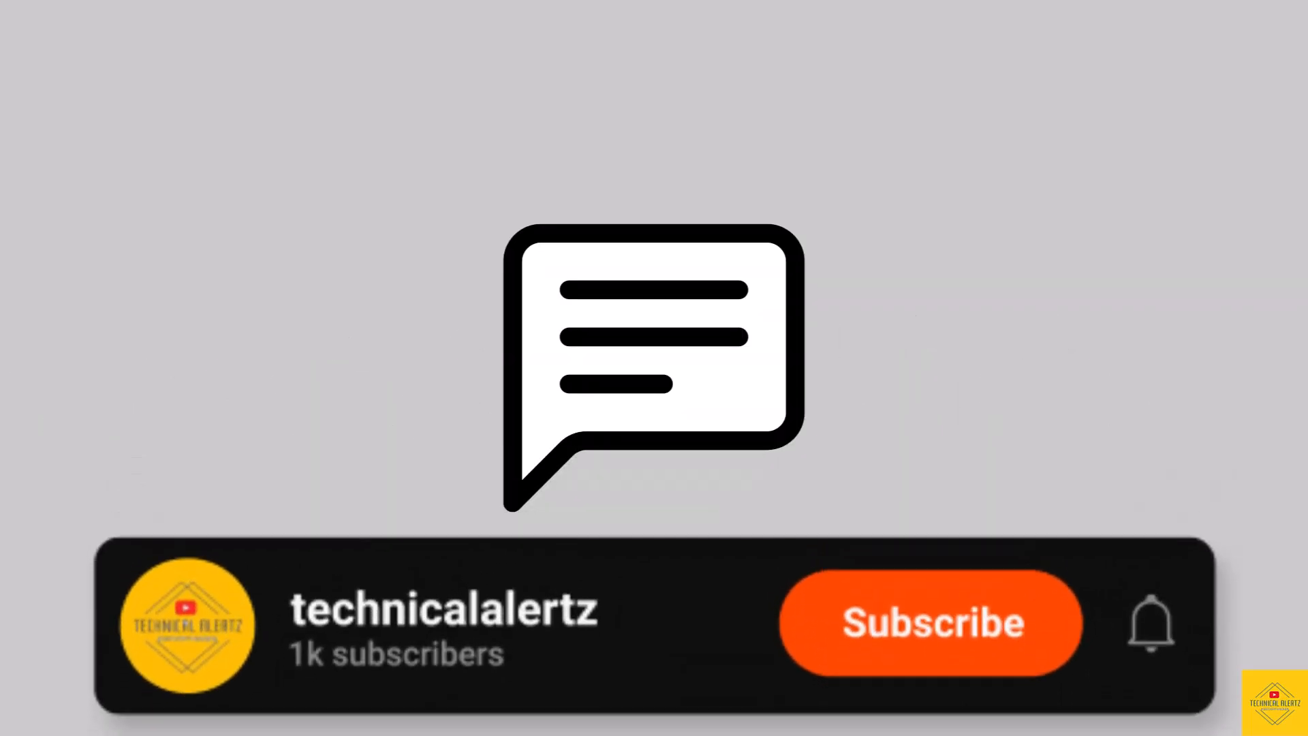
Subscribe to the technicalalertz channel so its banner reads Subscribed!
{"action": "left_click", "coordinate": [931, 622]}
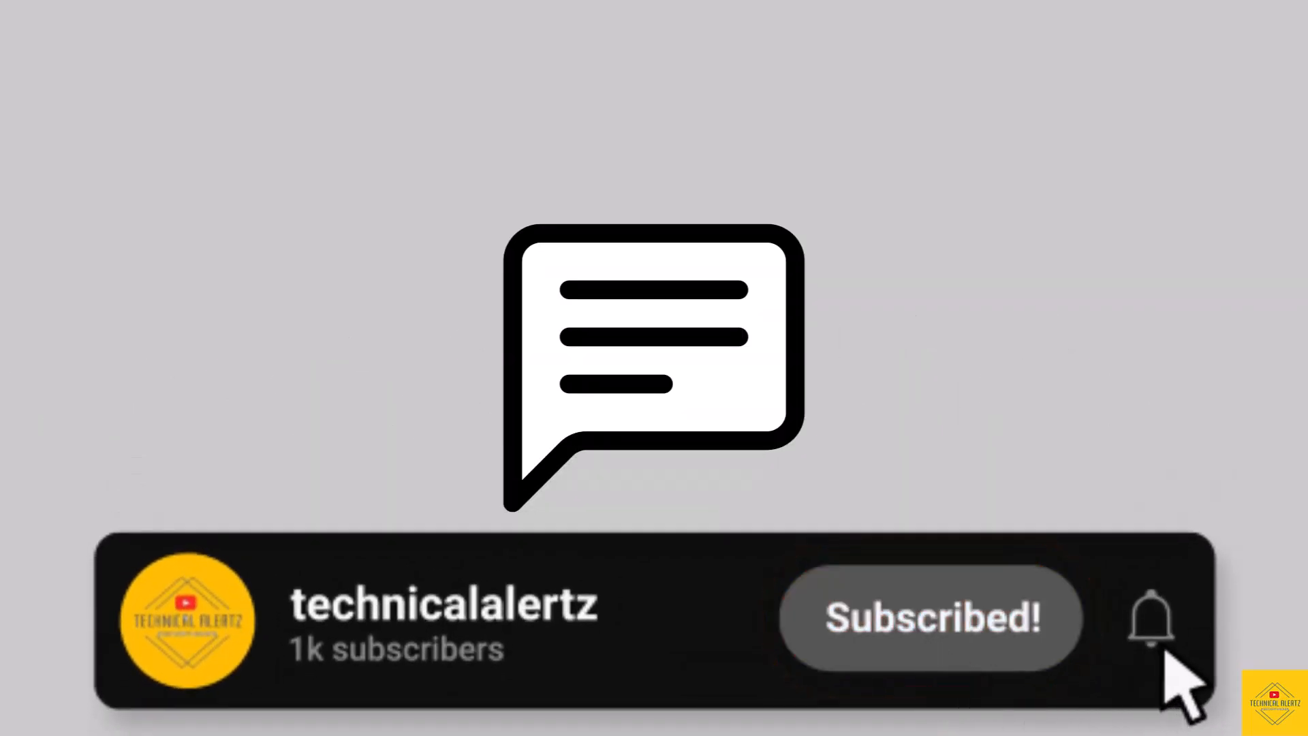